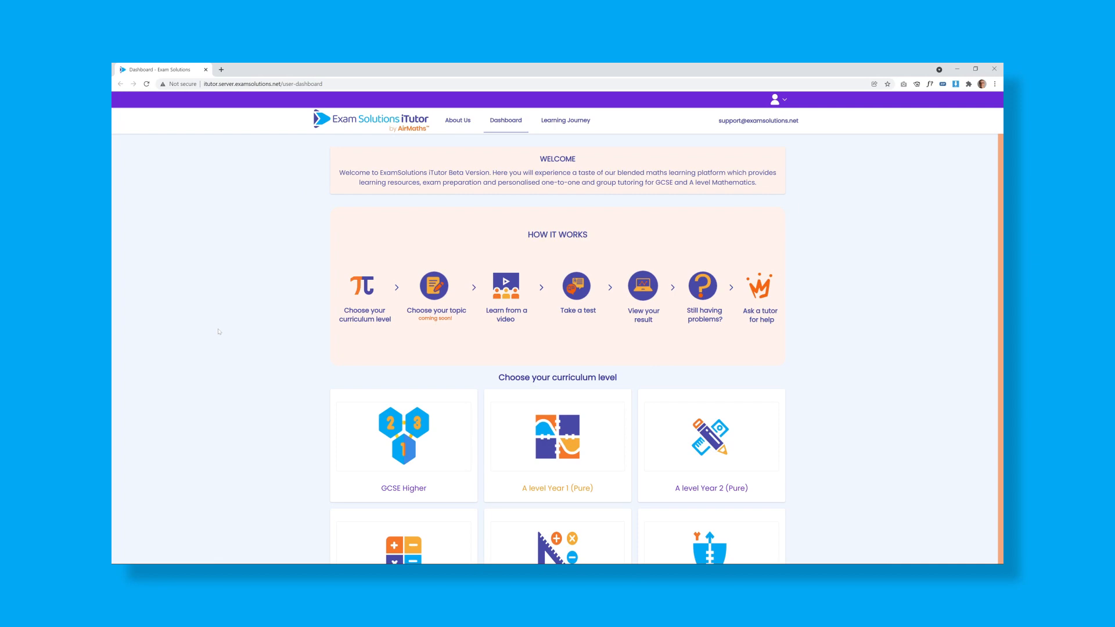
# Step: Start the lesson video for the trigonometry topic from the dashboard
pyautogui.click(403, 441)
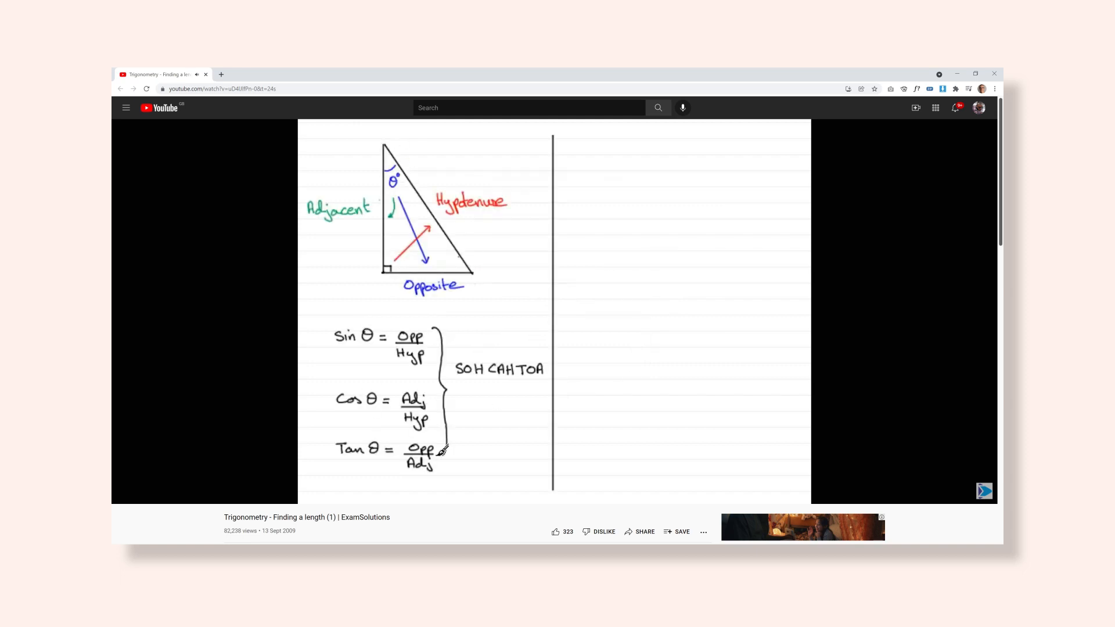
pyautogui.moveTo(473, 408)
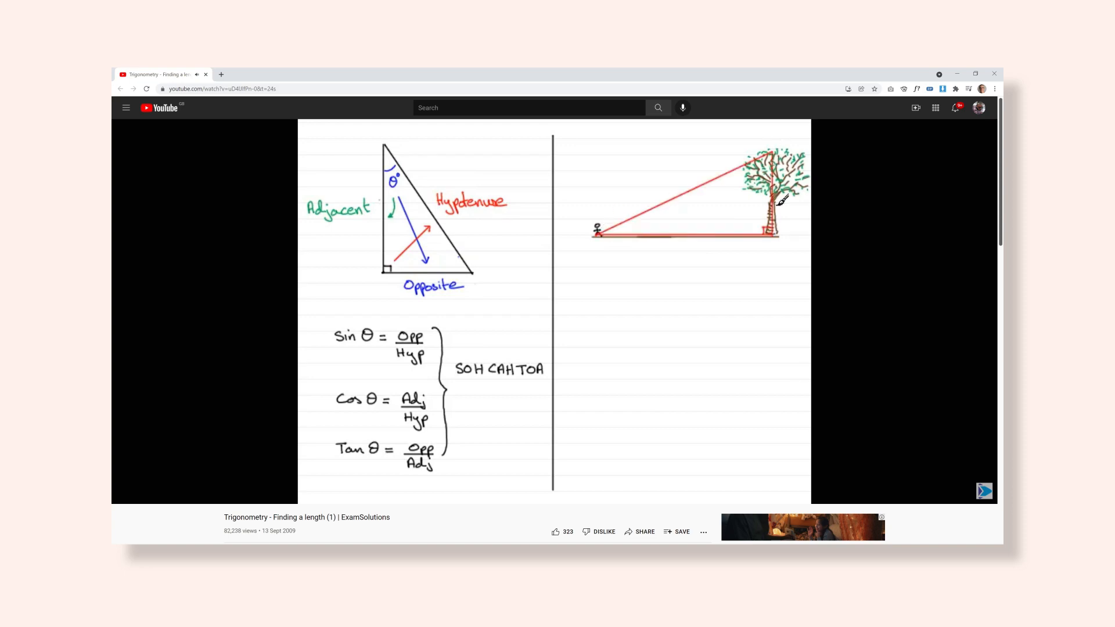
# Step: Leave the 'Finding a length (1)' video and start the SOHCAHTOA quiz
pyautogui.click(164, 68)
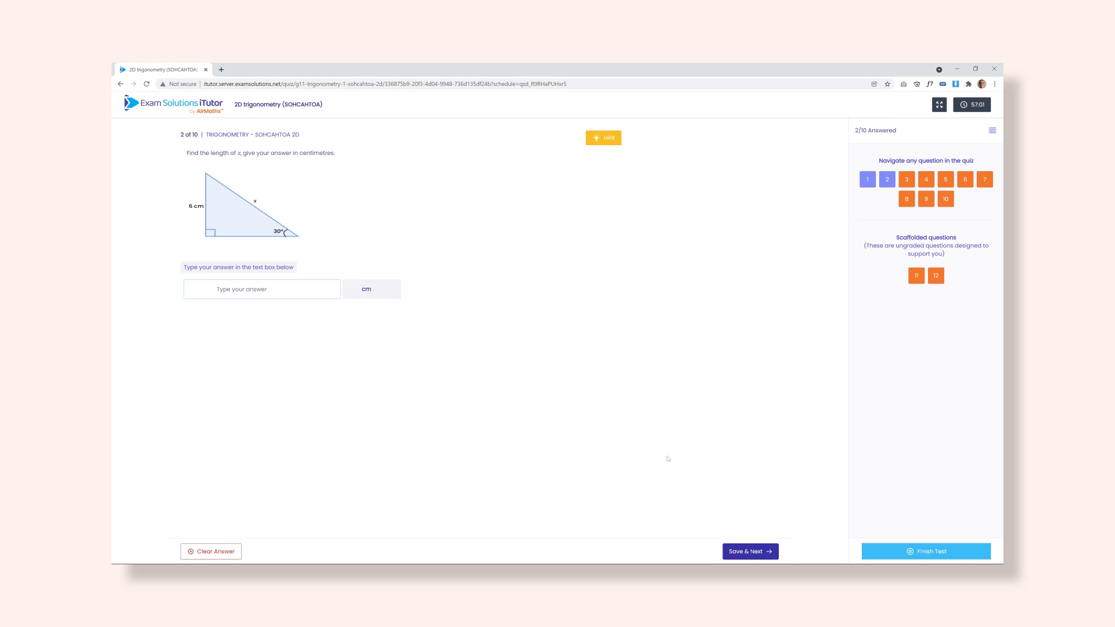
# Step: Save the answer, finish the test, and view the score report (3/10, 30%, not passed)
pyautogui.click(749, 550)
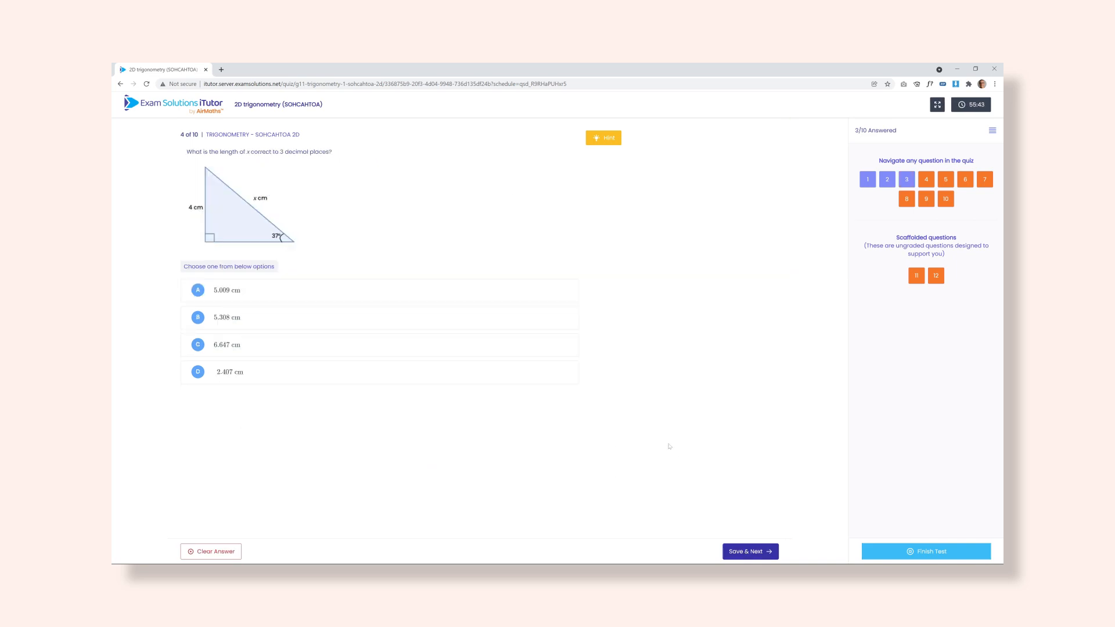
pyautogui.click(925, 550)
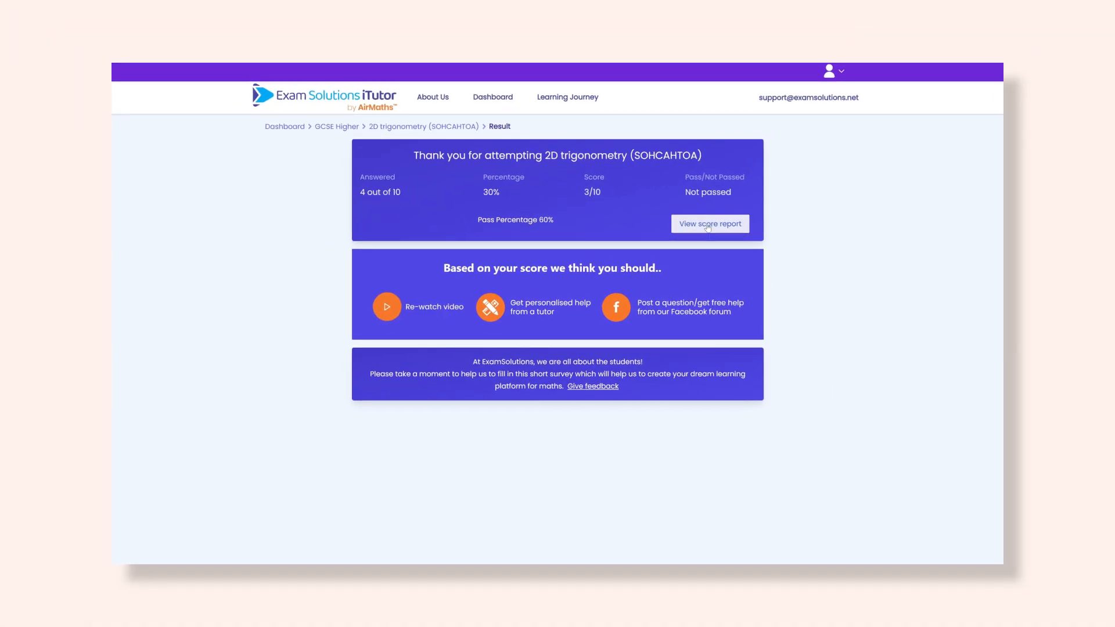
pyautogui.click(708, 223)
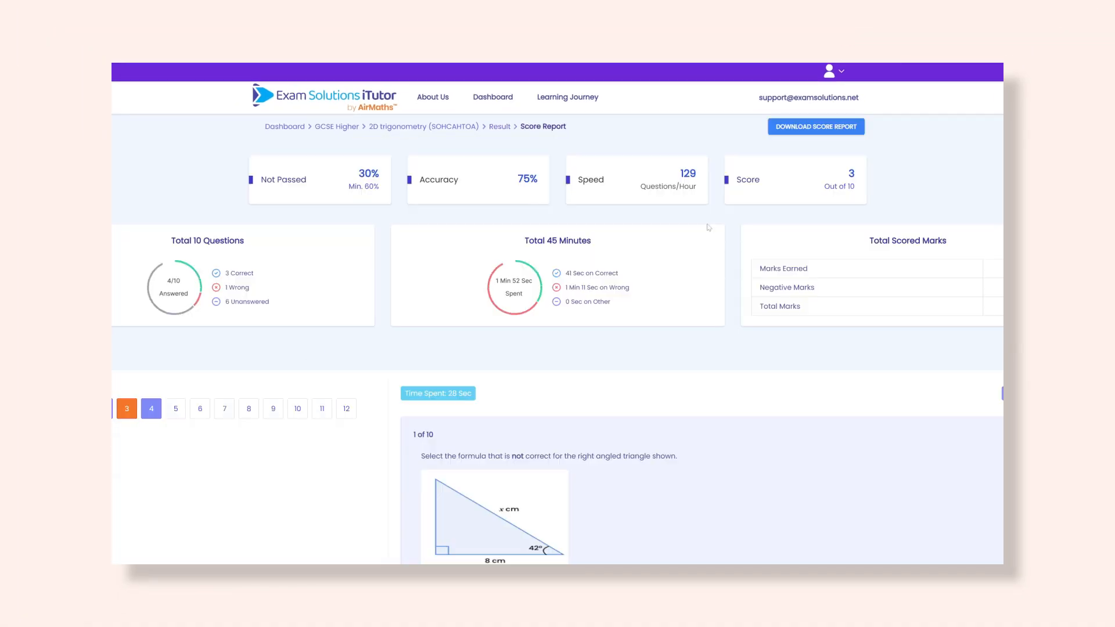